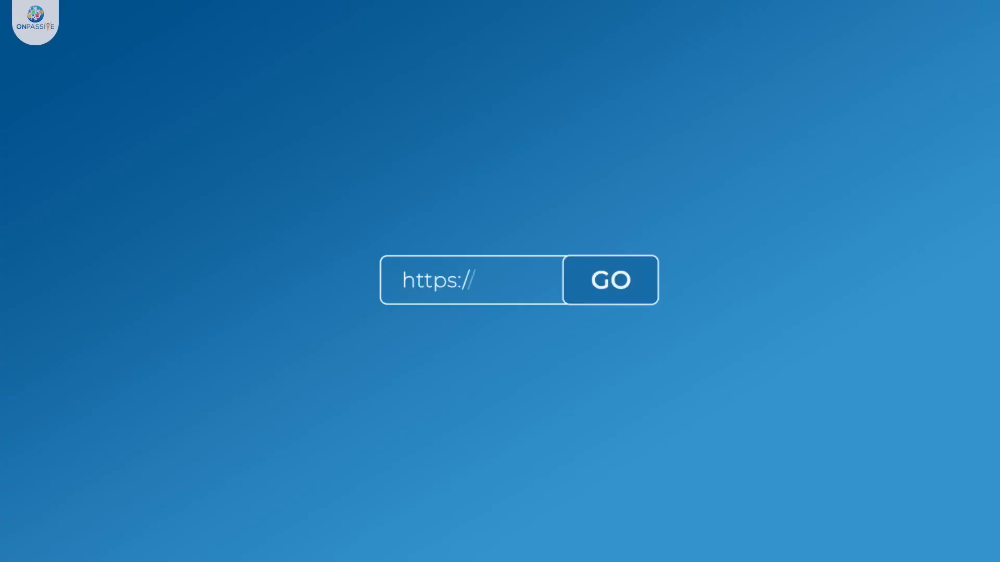
Sign in to the ecosystem and land on the dashboard with its 10-credit wallet balance.
{"action": "left_click", "coordinate": [609, 280]}
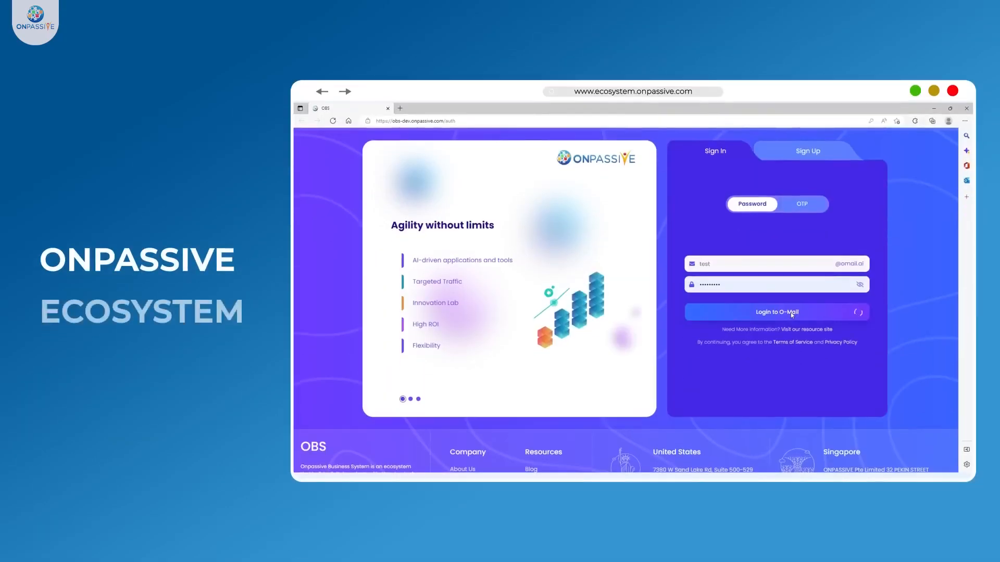
{"action": "left_click", "coordinate": [775, 311]}
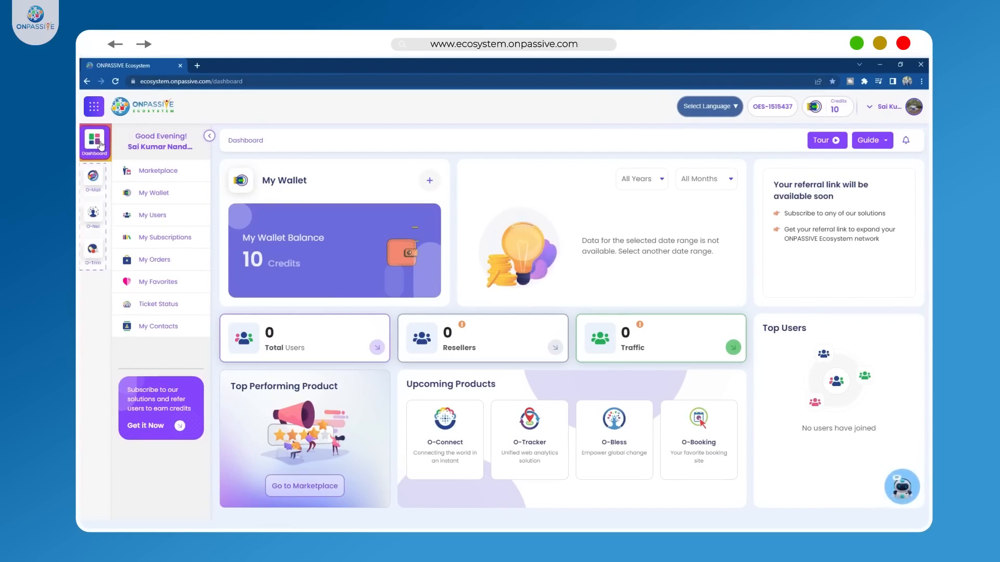
Browse the Marketplace's upcoming products, then My Wallet with its 15,771-credit balance and transactions.
{"action": "left_click", "coordinate": [157, 170]}
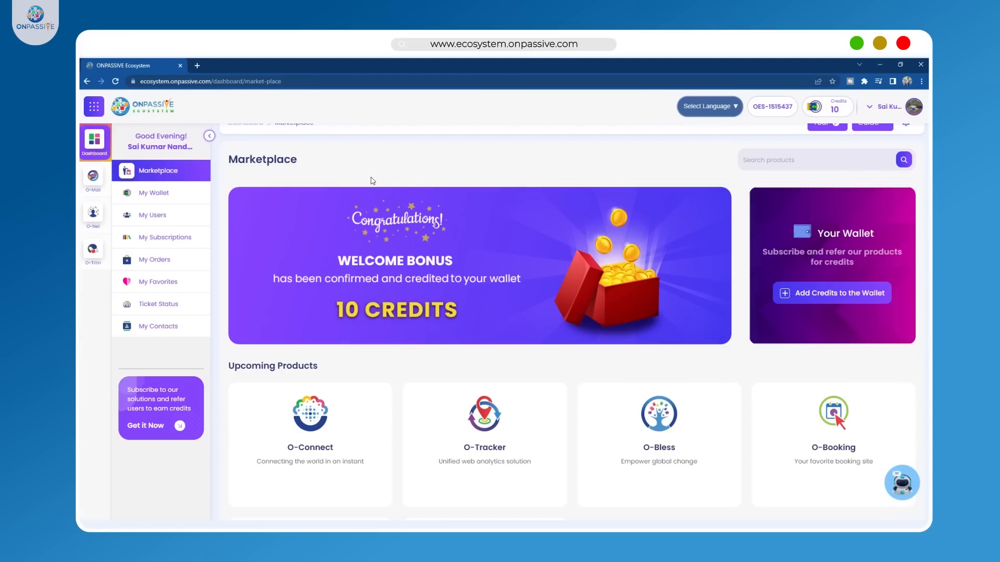
{"action": "scroll", "scroll_direction": "down", "scroll_amount": 3}
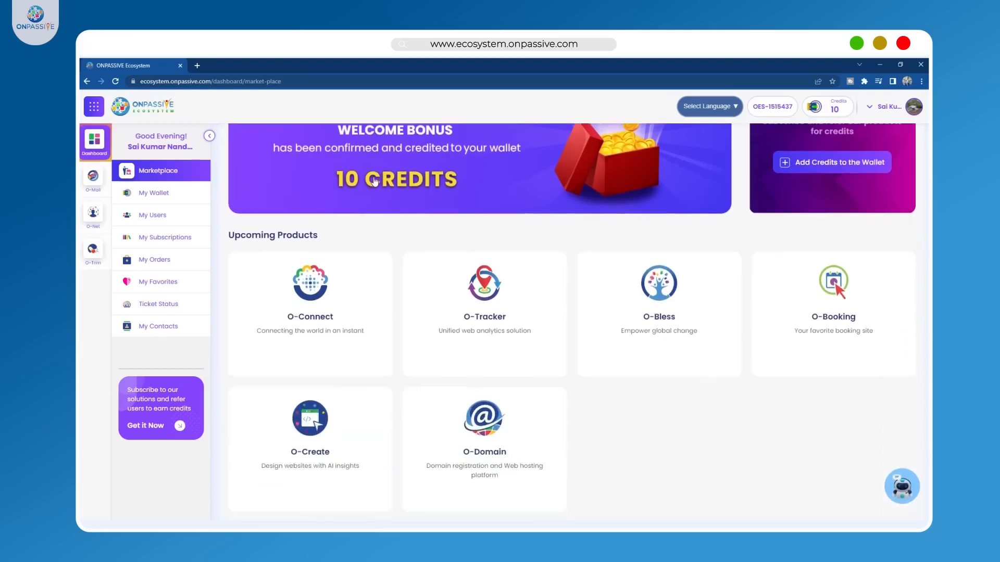
{"action": "left_click", "coordinate": [154, 192]}
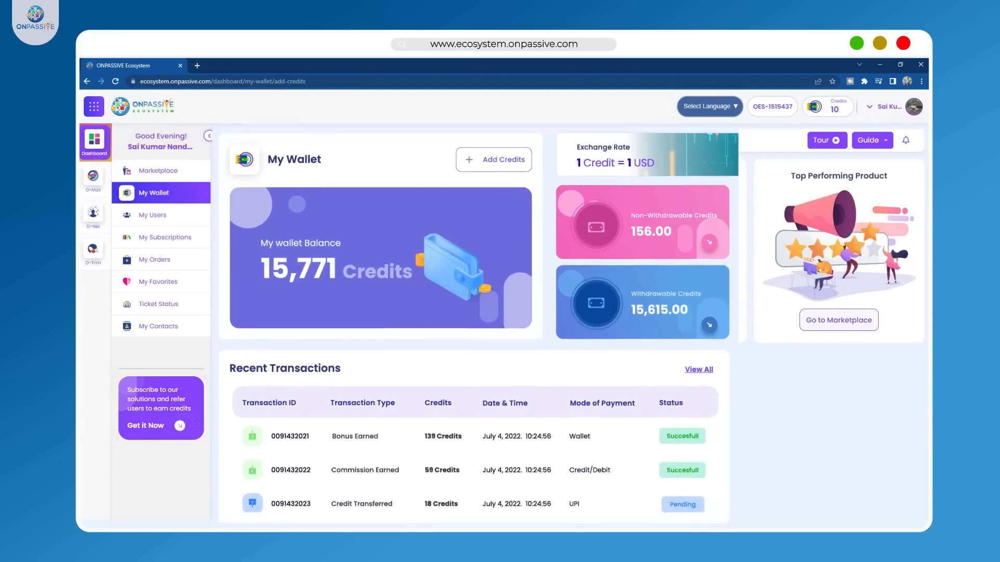
{"action": "scroll", "scroll_direction": "down", "scroll_amount": 3}
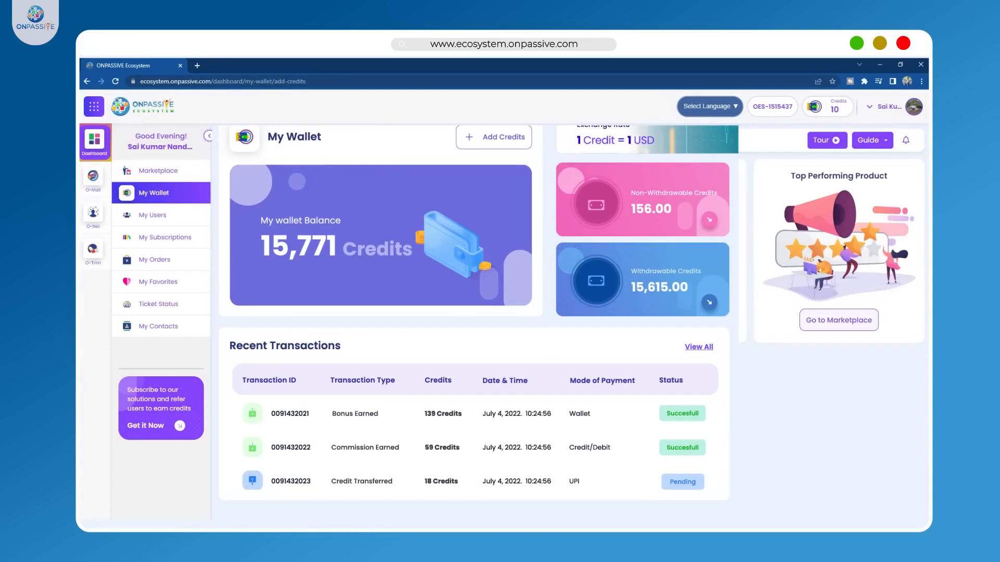
Visit Add Credits, the referred users list, then the O-Connect yearly subscription with 1104 credits earned.
{"action": "left_click", "coordinate": [493, 136]}
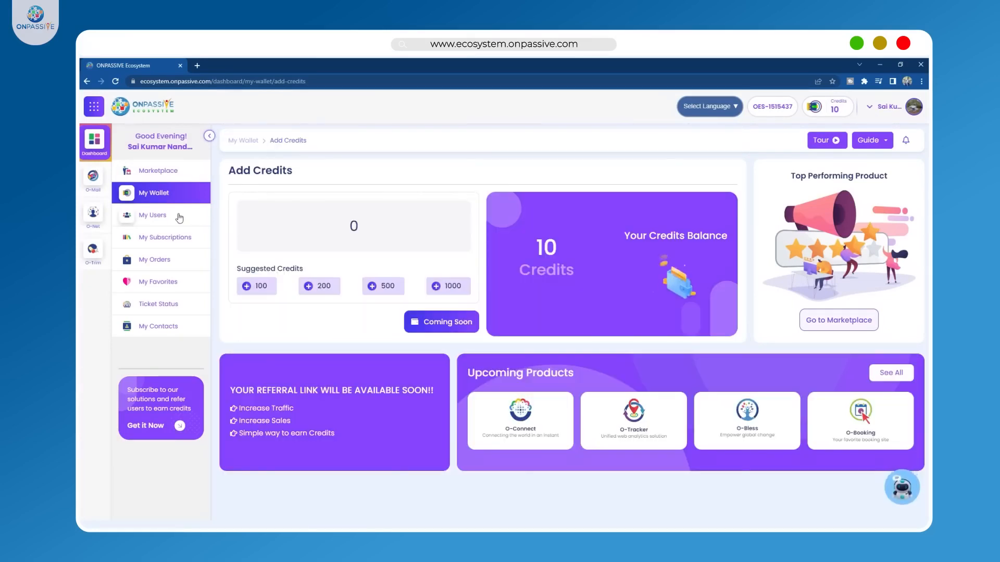
{"action": "left_click", "coordinate": [152, 215]}
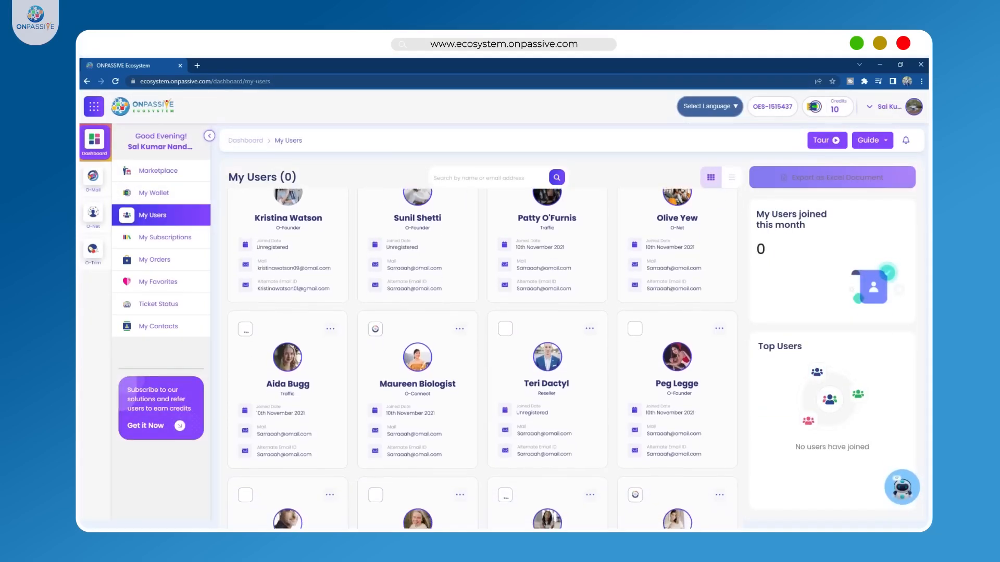
{"action": "scroll", "scroll_direction": "down", "scroll_amount": 3}
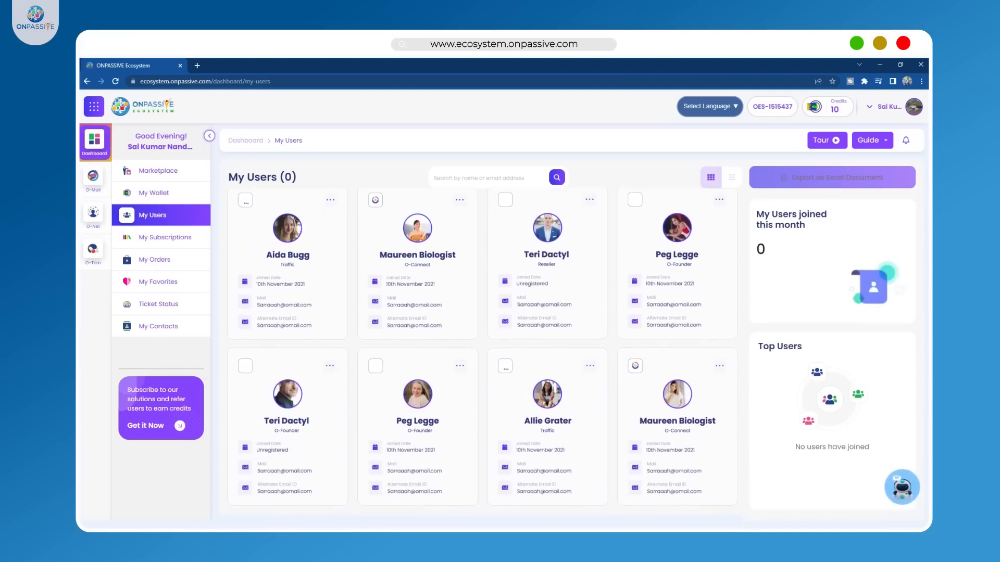
{"action": "left_click", "coordinate": [165, 237]}
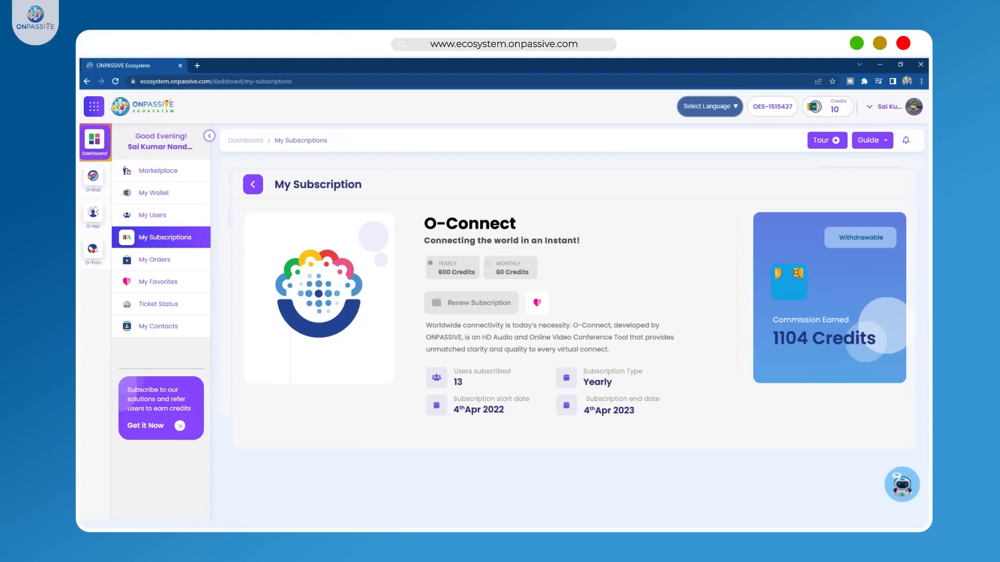
Review My Orders and My Favorites, then Ticket Status with 24 tickets, 23 pending and 1 solved.
{"action": "left_click", "coordinate": [154, 259]}
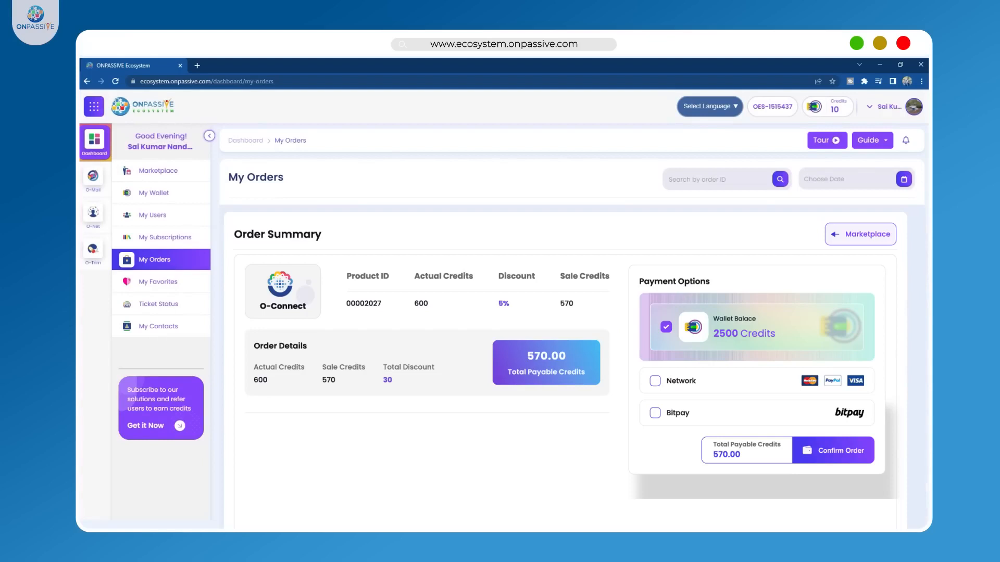
{"action": "left_click", "coordinate": [157, 281]}
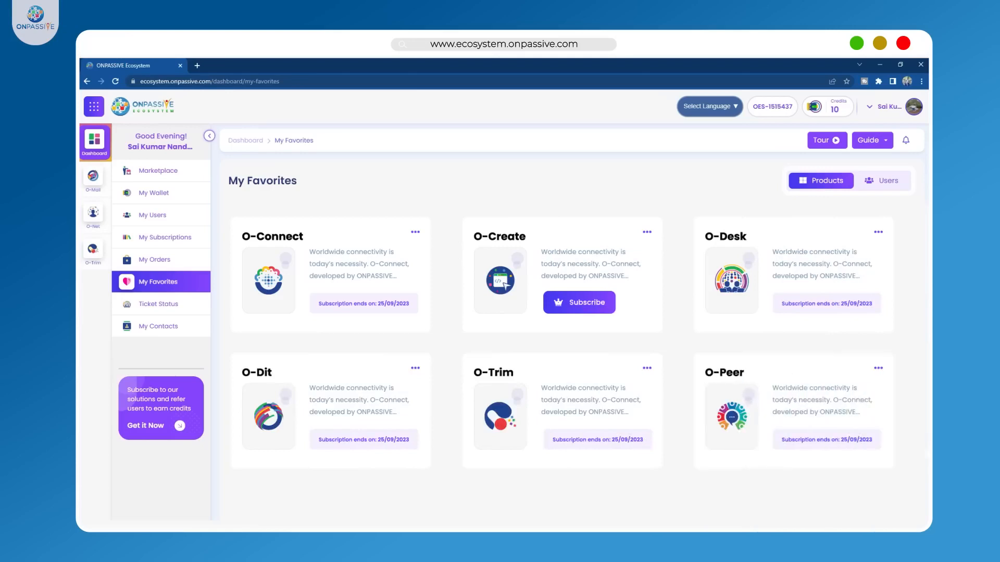
{"action": "left_click", "coordinate": [158, 303]}
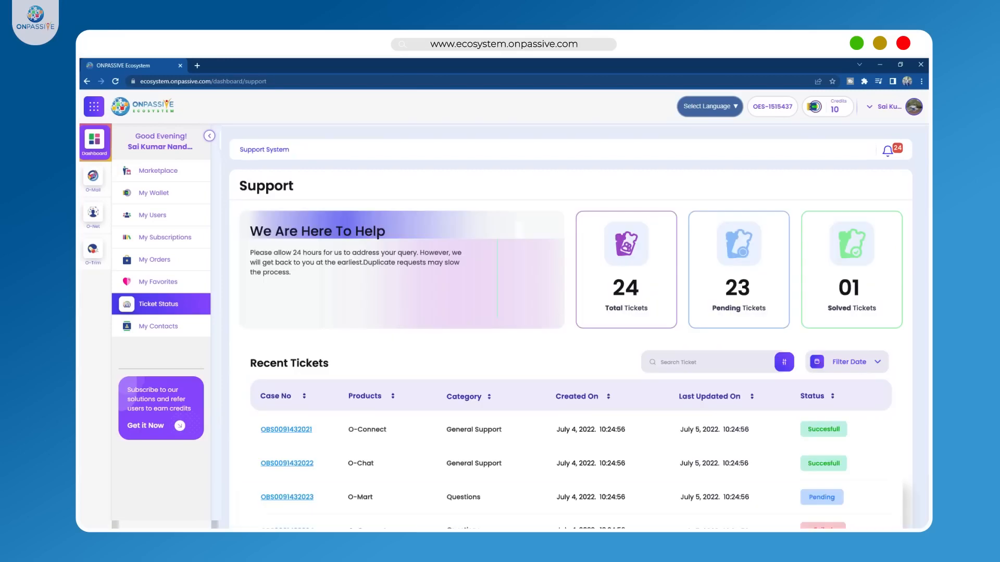
{"action": "scroll", "scroll_direction": "down", "scroll_amount": 3}
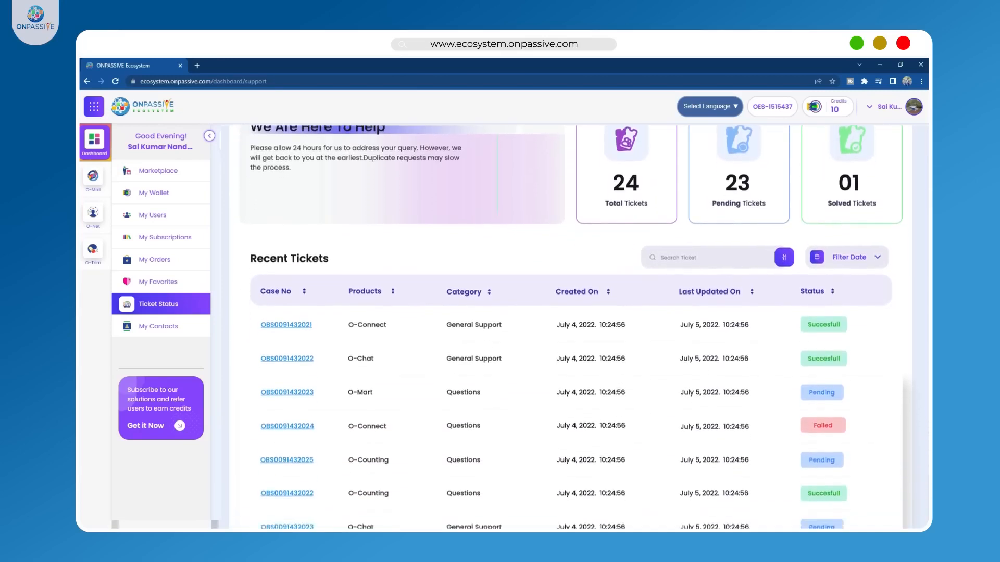
{"action": "scroll", "scroll_direction": "down", "scroll_amount": 3}
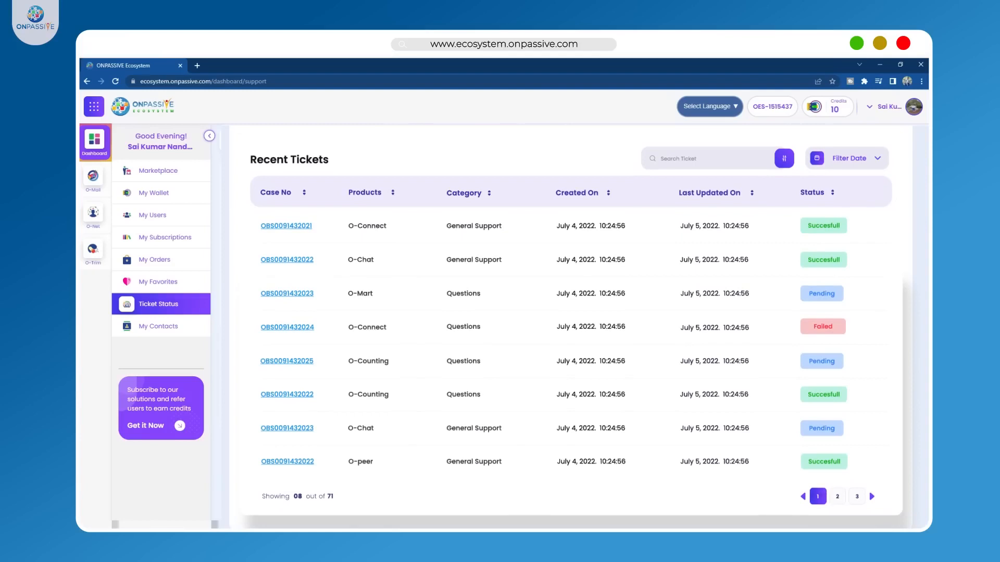
Browse the 340-entry contacts list, then the redesigned marketplace with O-Connect and O-Tracker.
{"action": "left_click", "coordinate": [158, 326]}
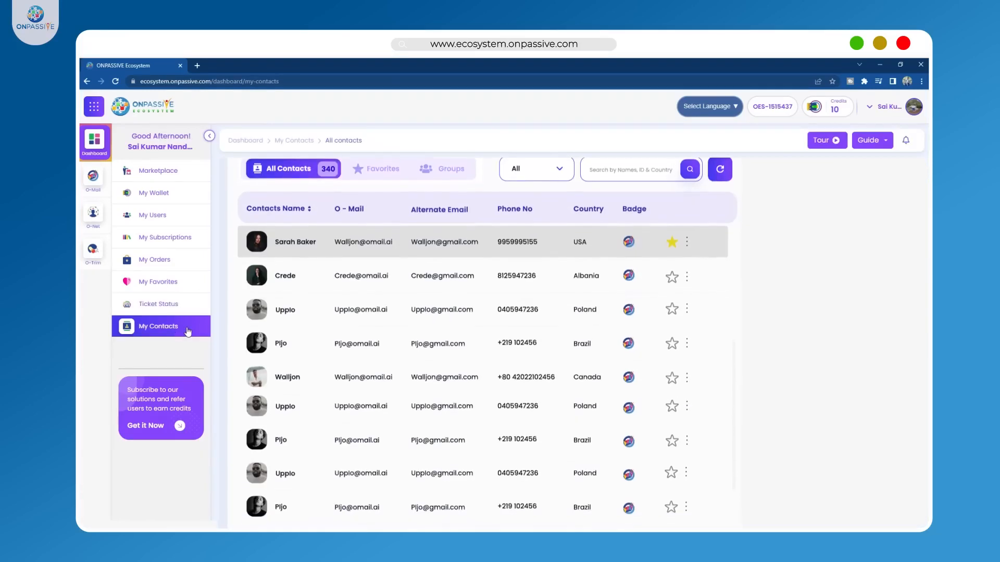
{"action": "scroll", "scroll_direction": "down", "scroll_amount": 3}
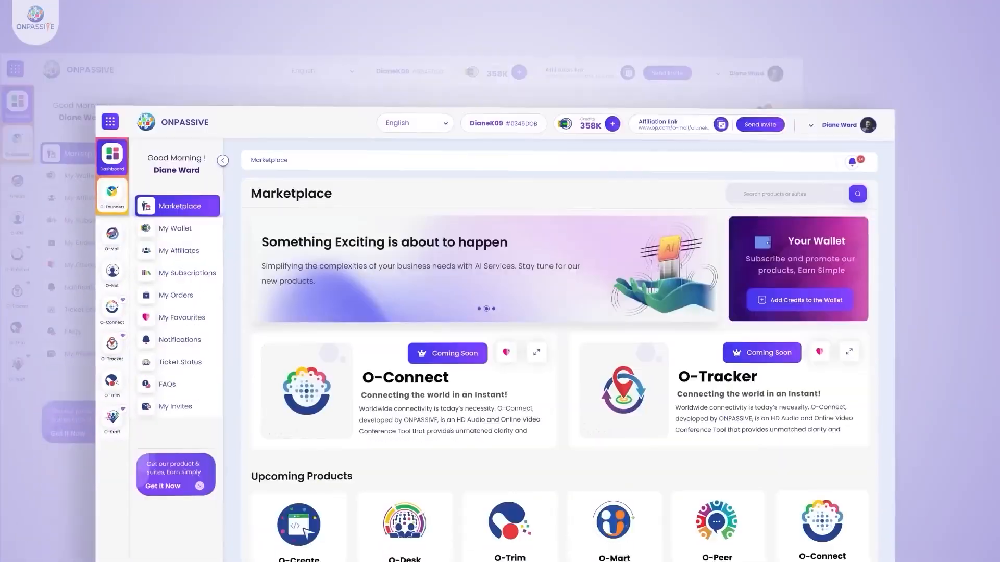
{"action": "scroll", "scroll_direction": "down", "scroll_amount": 3}
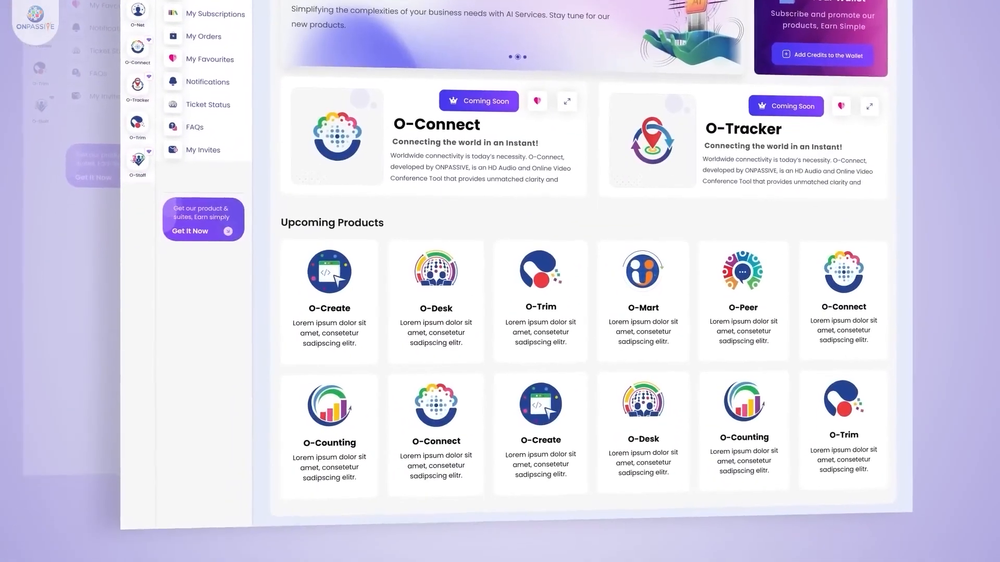